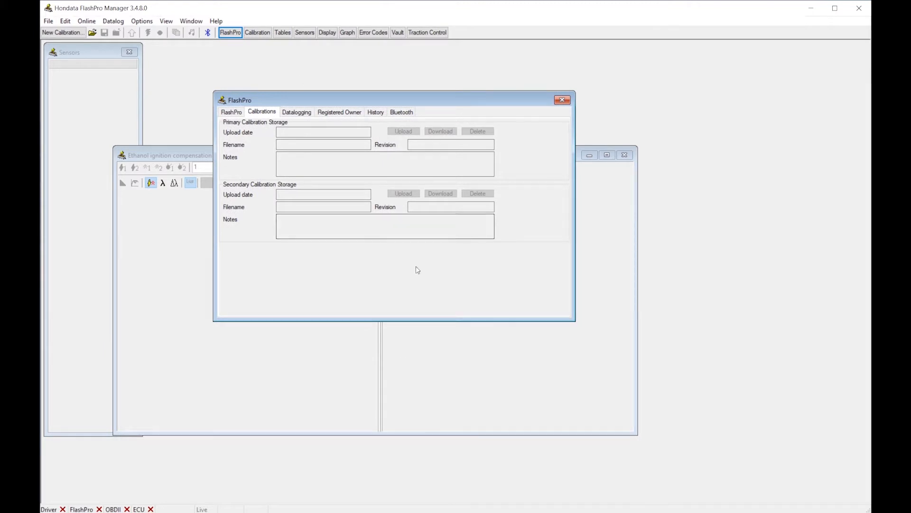
mouse_move(243, 151)
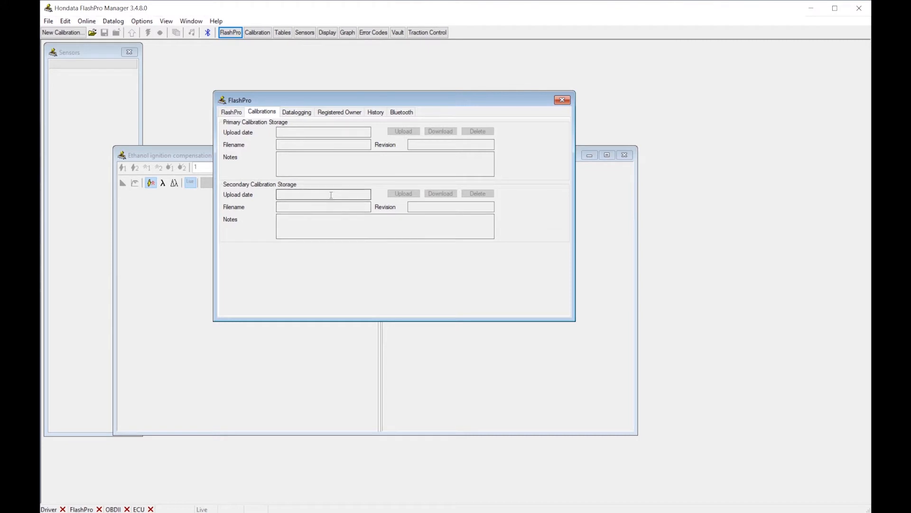
mouse_move(328, 204)
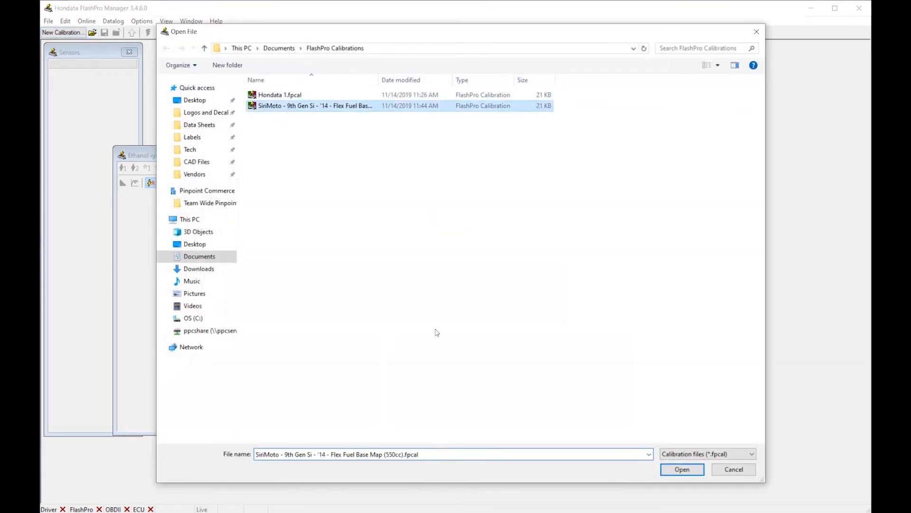
Load the SiriMoto 9th Gen Si Flex Fuel Base Map .fpcal and show its calibration categories.
left_click(682, 469)
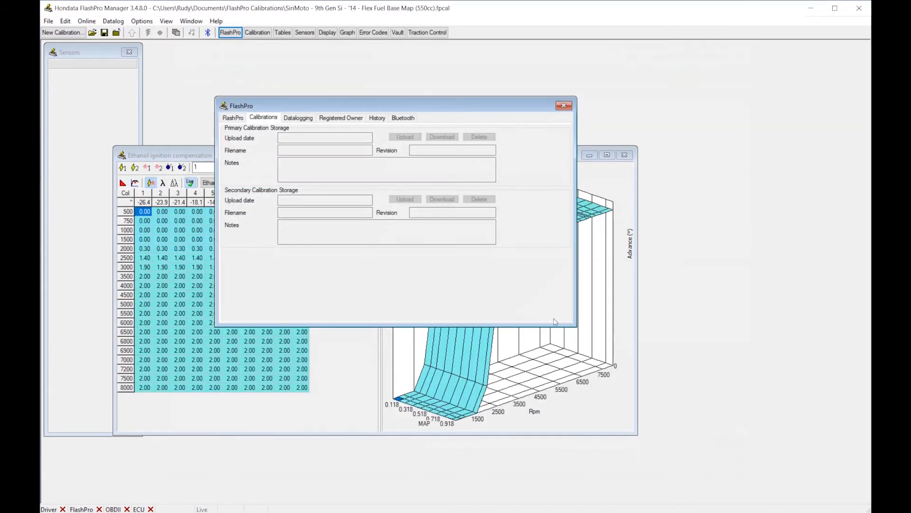
left_click(257, 32)
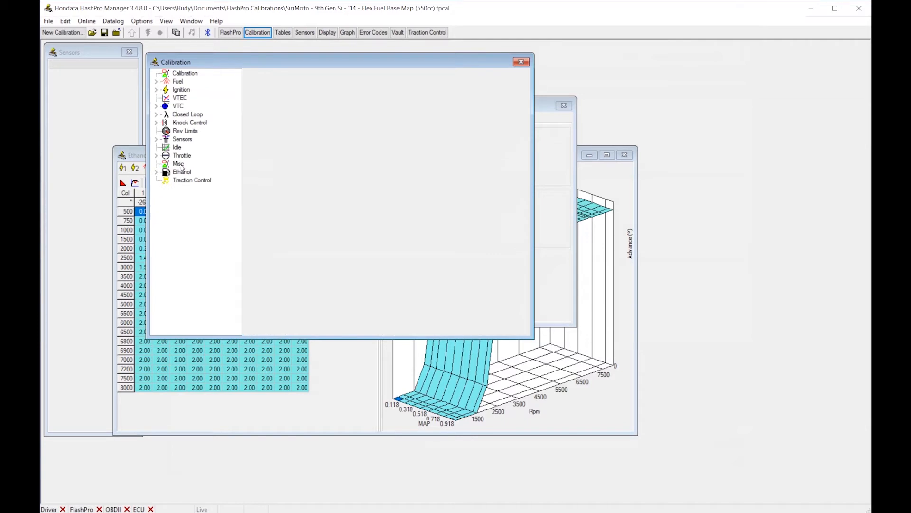
Under Misc, untick Second ECT sensor enabled, P0128 thermostat check and misfire detection.
left_click(178, 164)
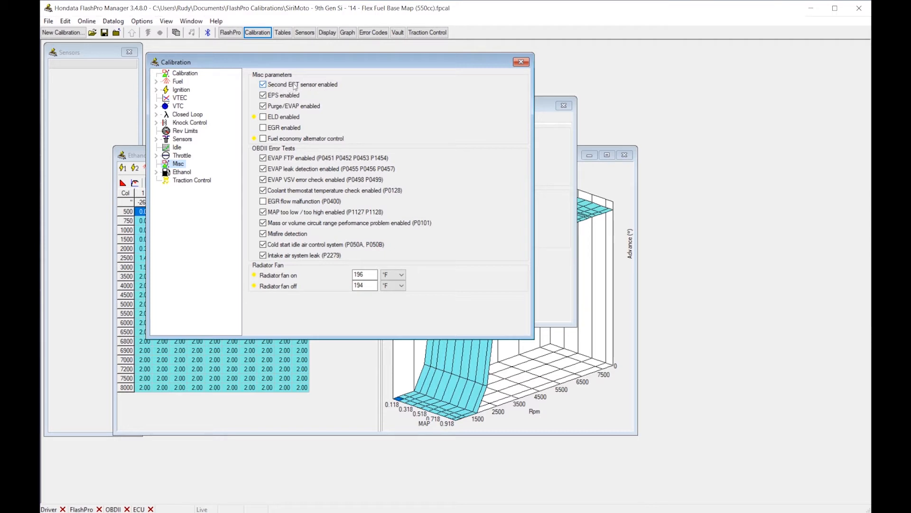
left_click(264, 84)
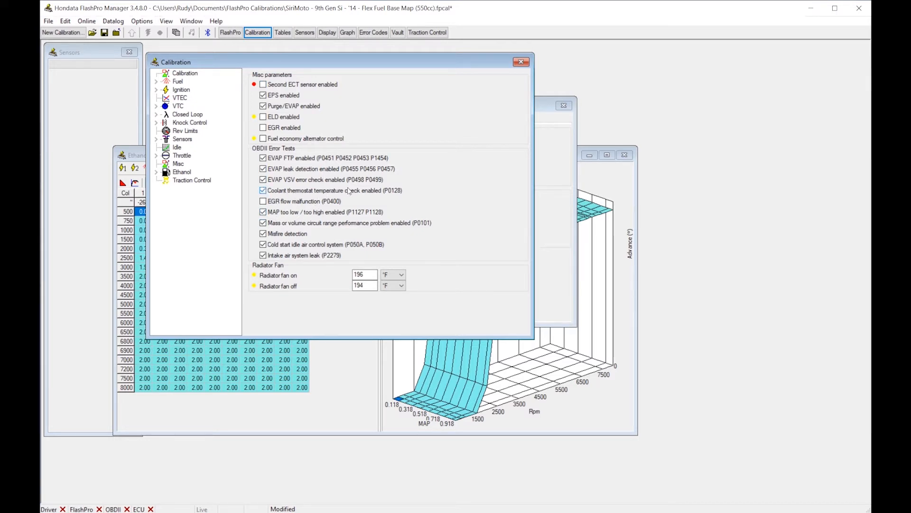
mouse_move(399, 193)
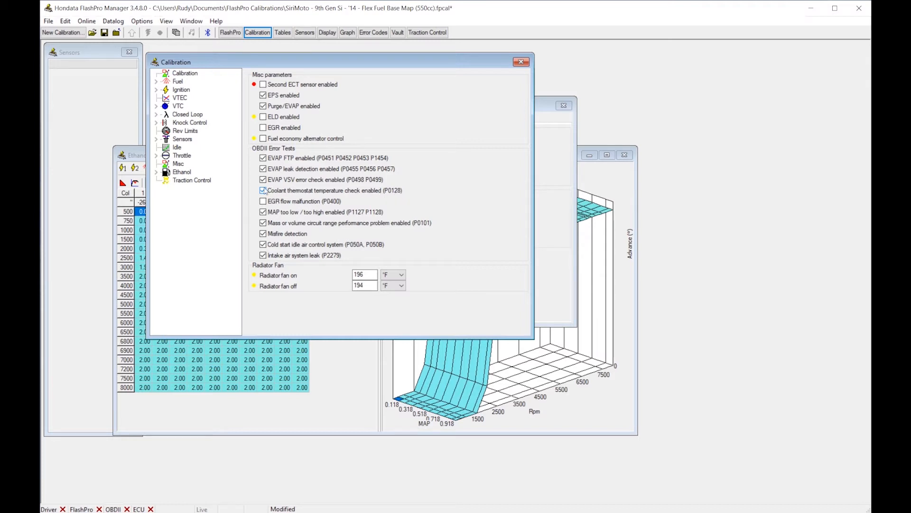
left_click(263, 190)
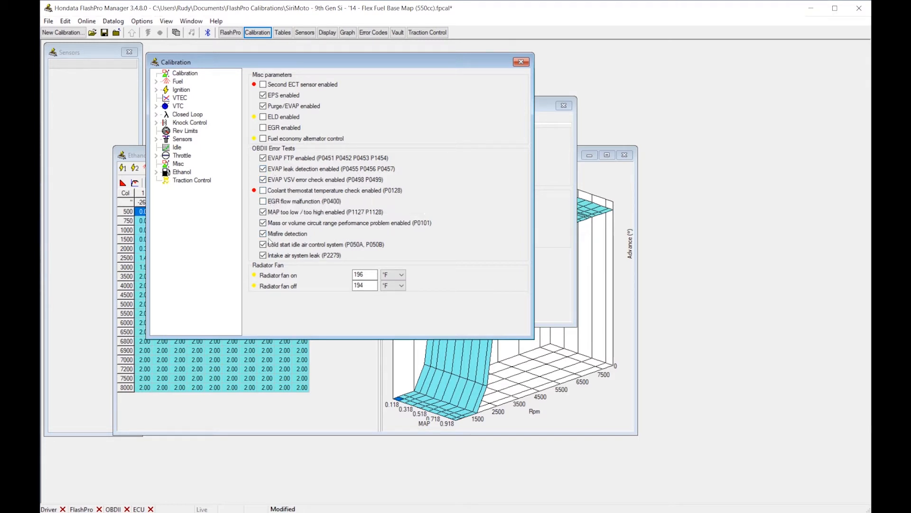
left_click(262, 233)
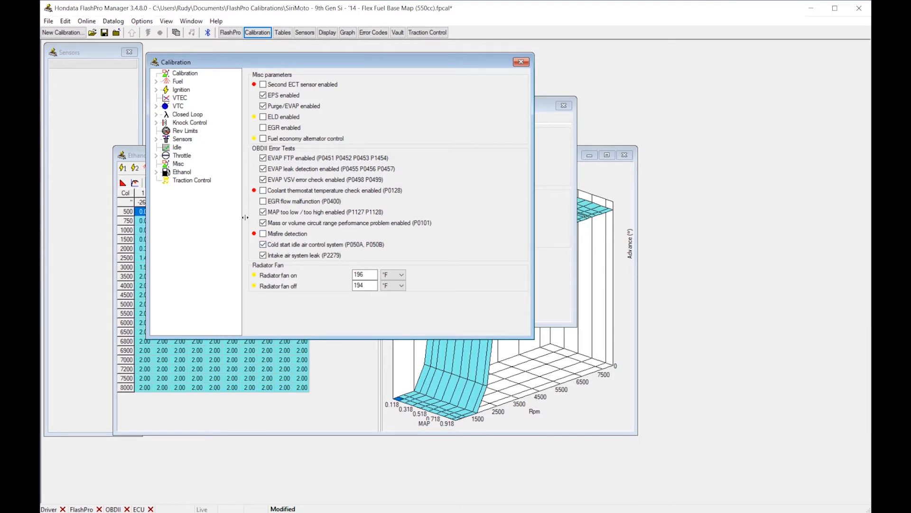
mouse_move(243, 239)
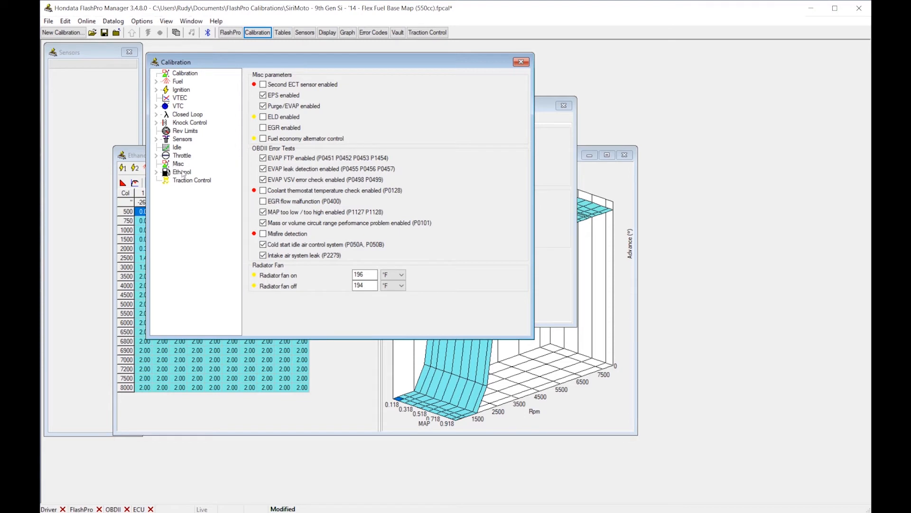
Set Ethanol input enabled to ECT2 and select values in the ethanol fuel compensation table.
left_click(182, 172)
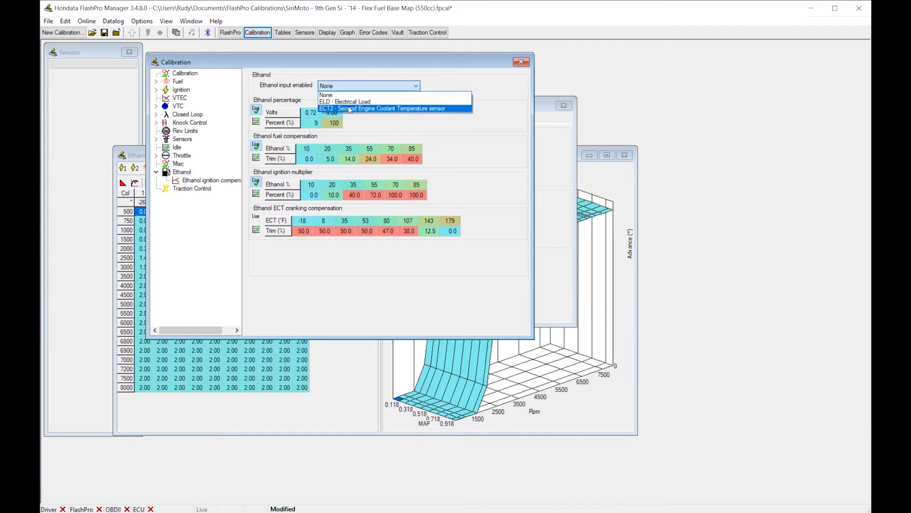
left_click(384, 108)
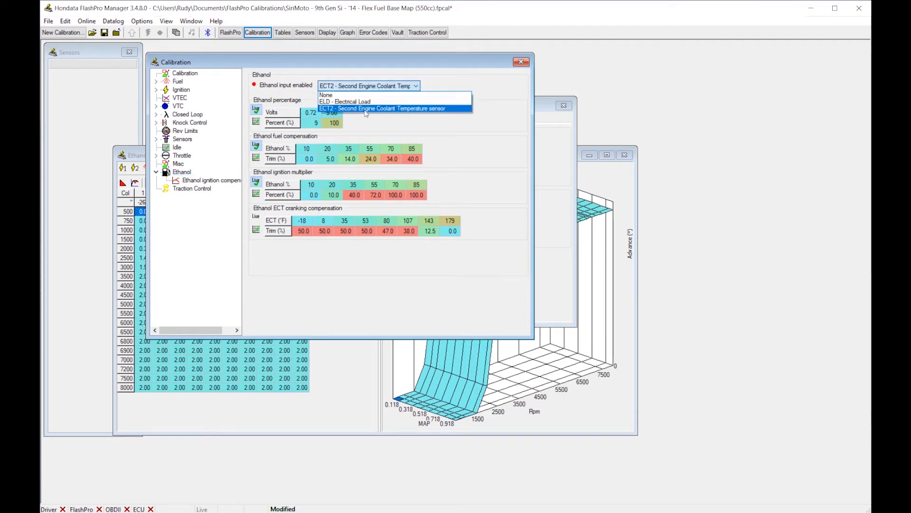
left_click(394, 109)
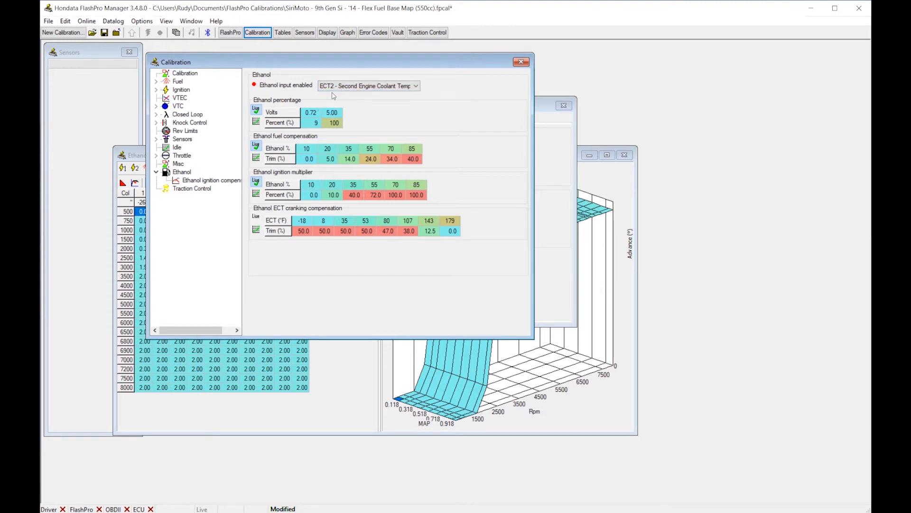
mouse_move(322, 129)
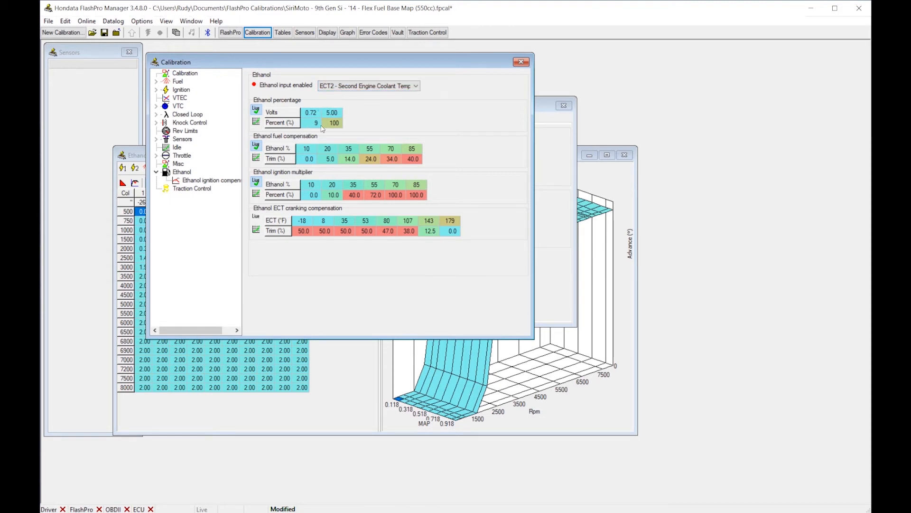
left_click(307, 148)
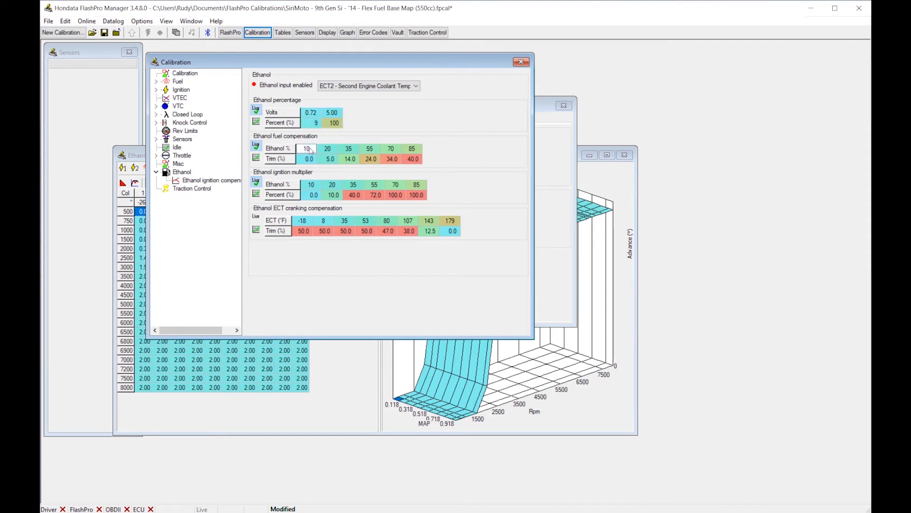
left_click(311, 184)
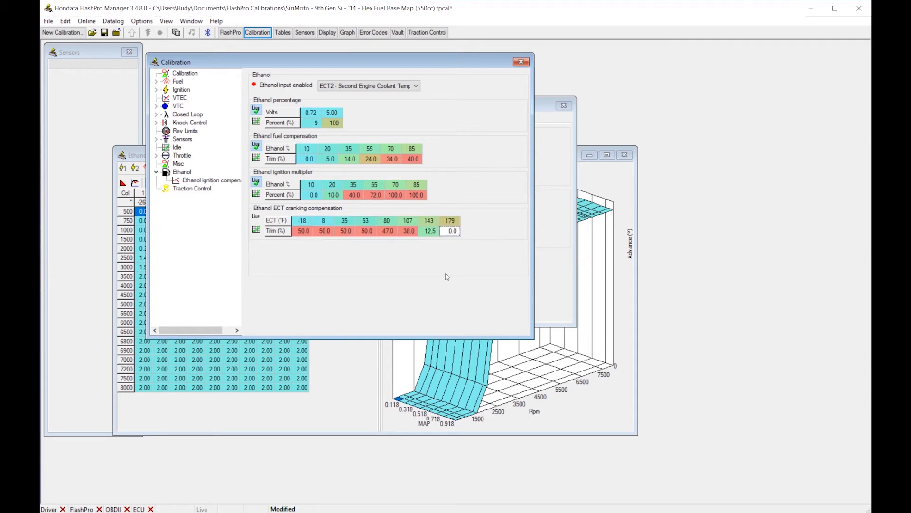
mouse_move(514, 174)
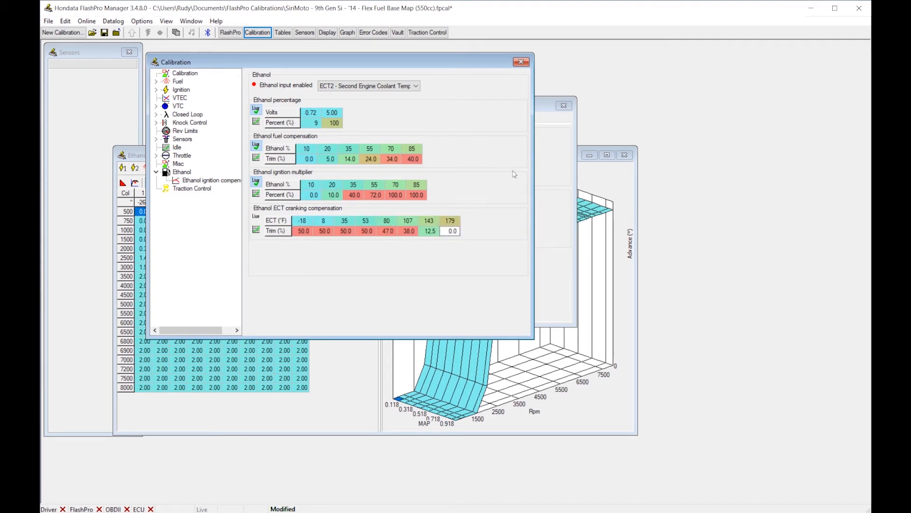
mouse_move(413, 210)
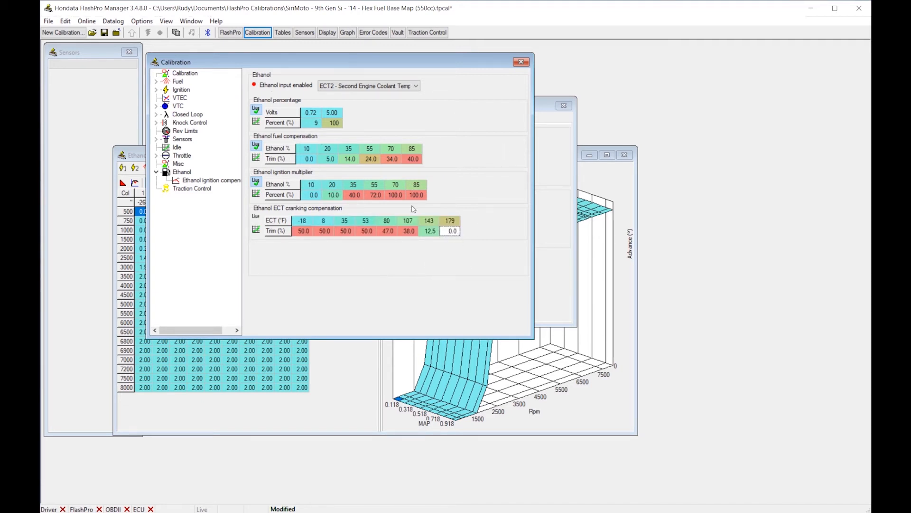
mouse_move(430, 223)
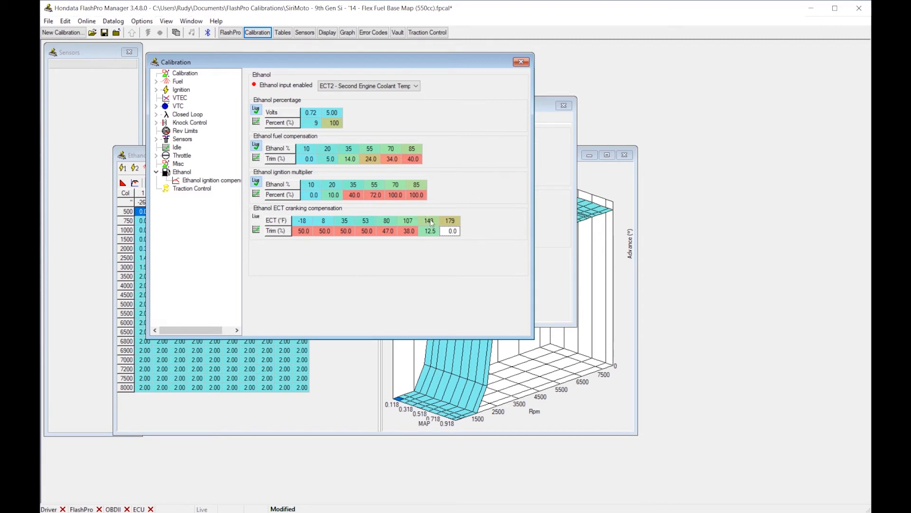
mouse_move(473, 213)
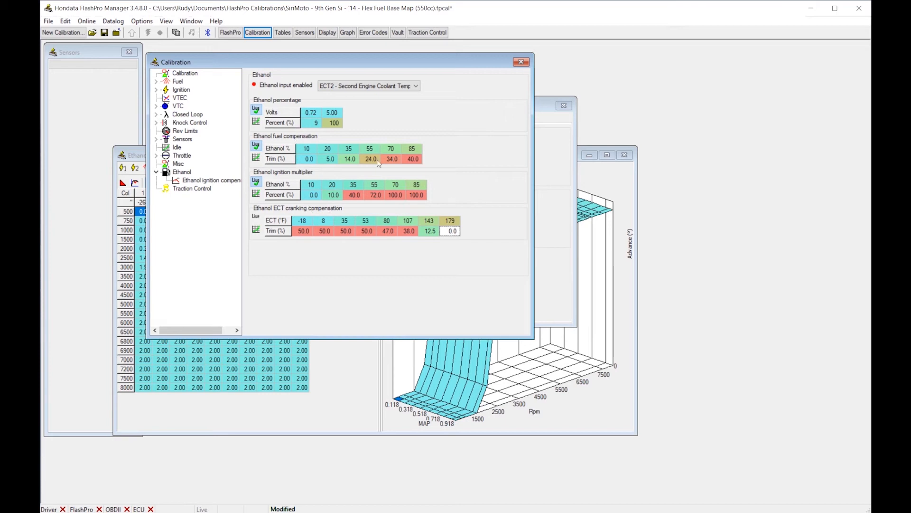
mouse_move(213, 179)
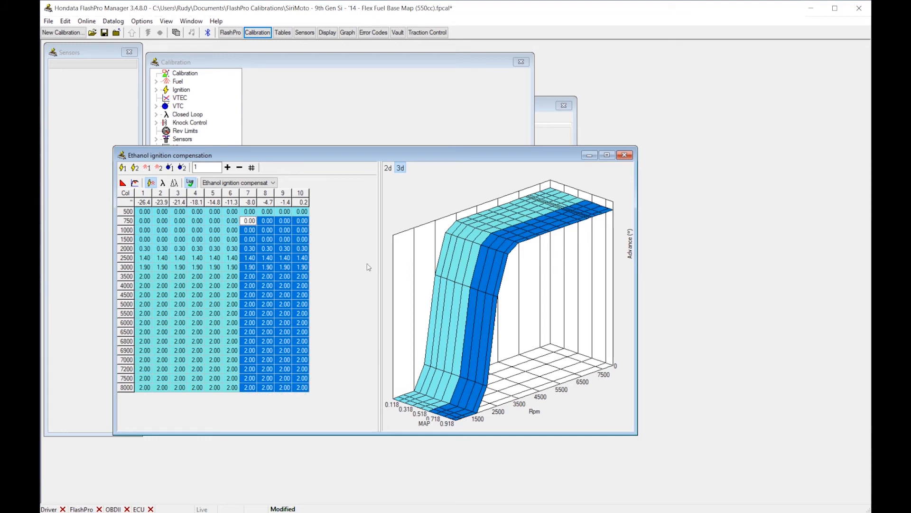
mouse_move(312, 357)
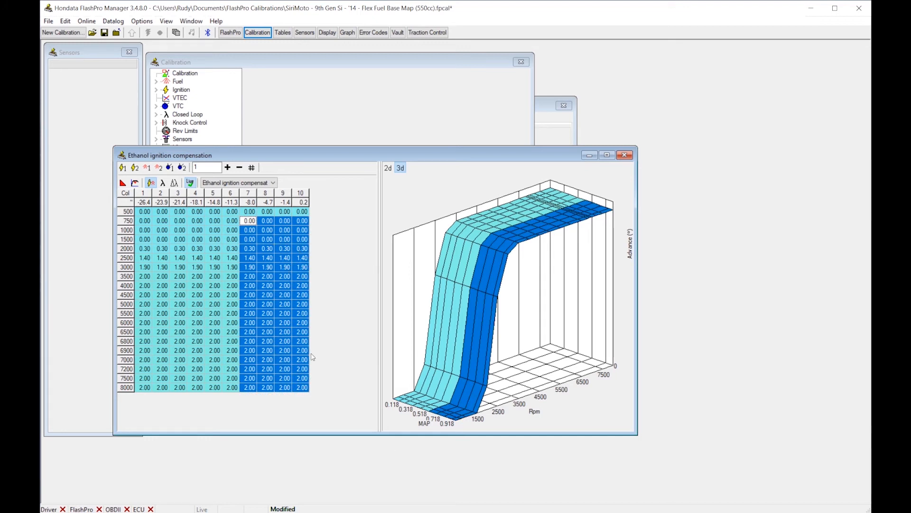
mouse_move(334, 297)
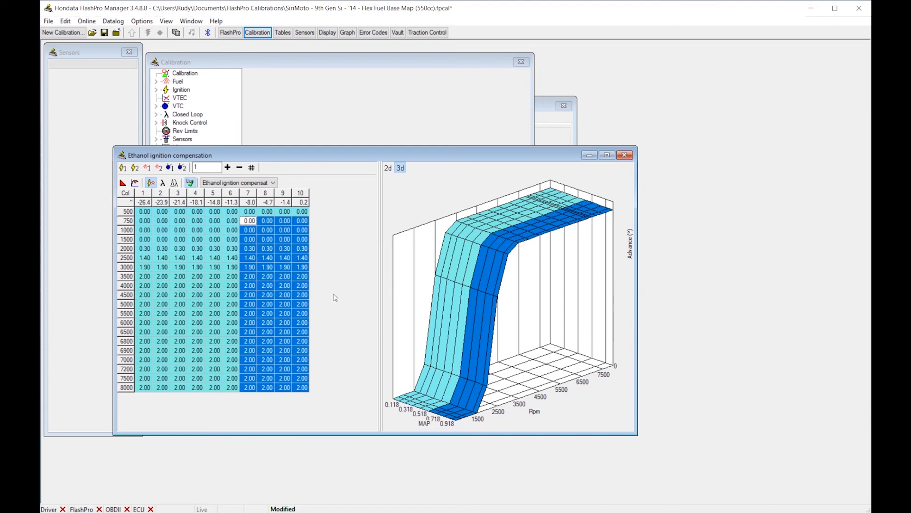
mouse_move(311, 277)
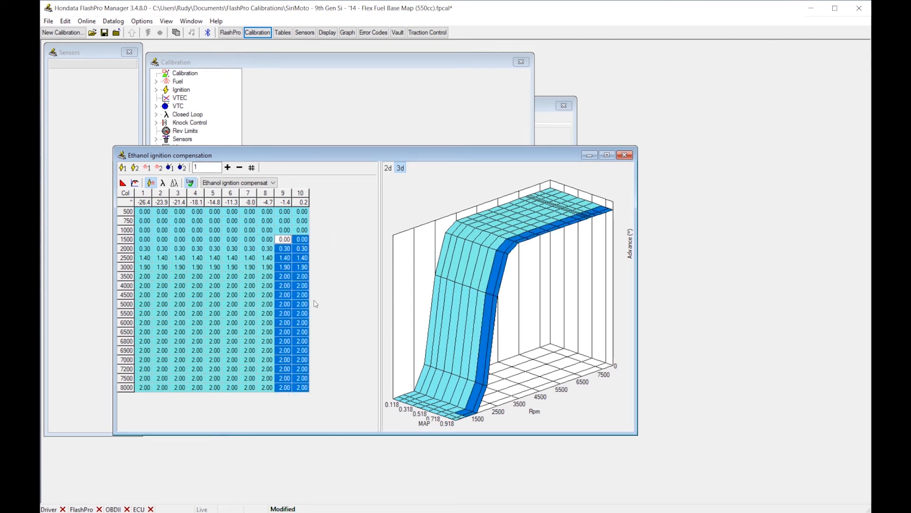
mouse_move(393, 121)
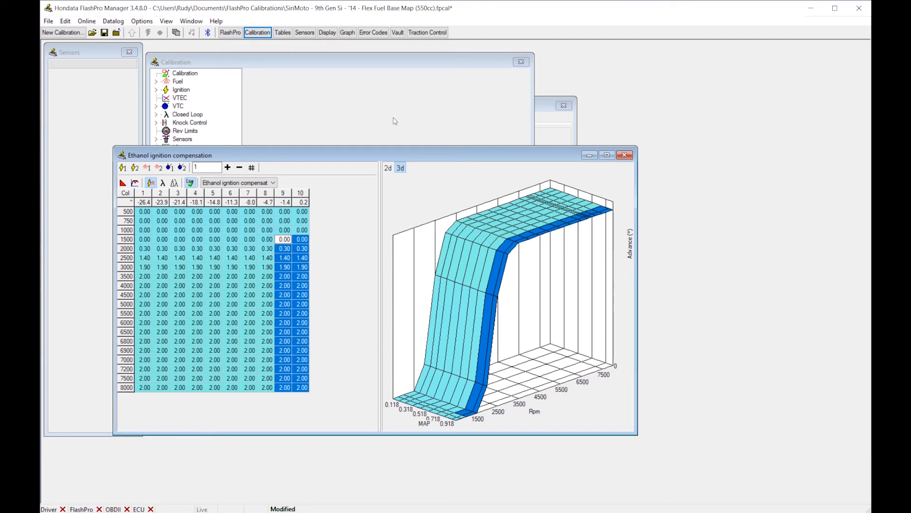
mouse_move(268, 161)
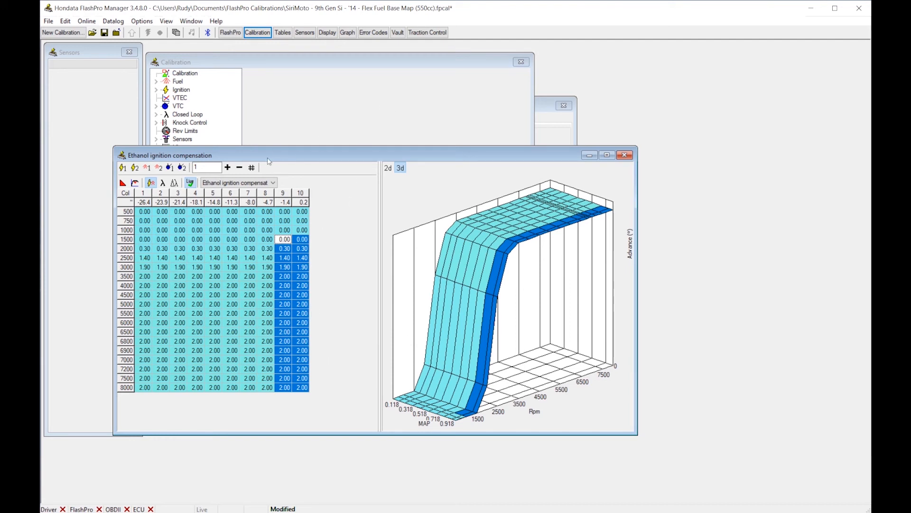
mouse_move(343, 118)
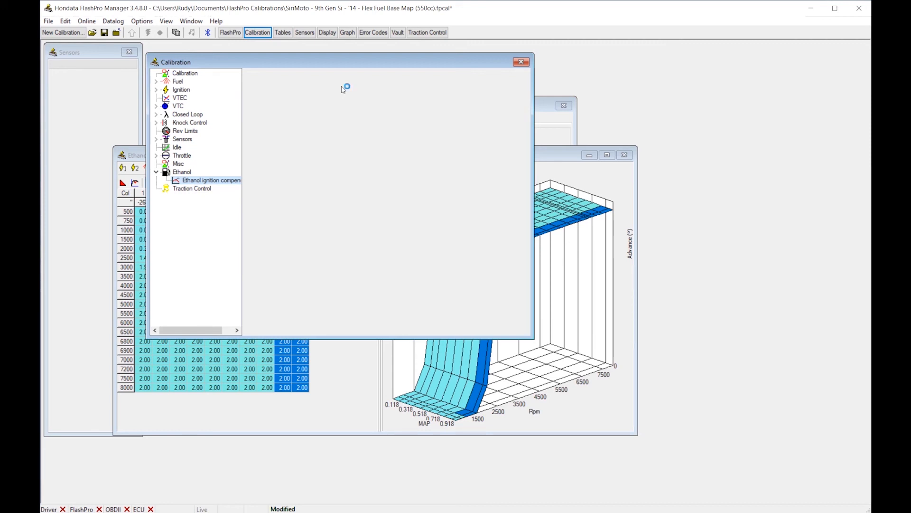
mouse_move(342, 89)
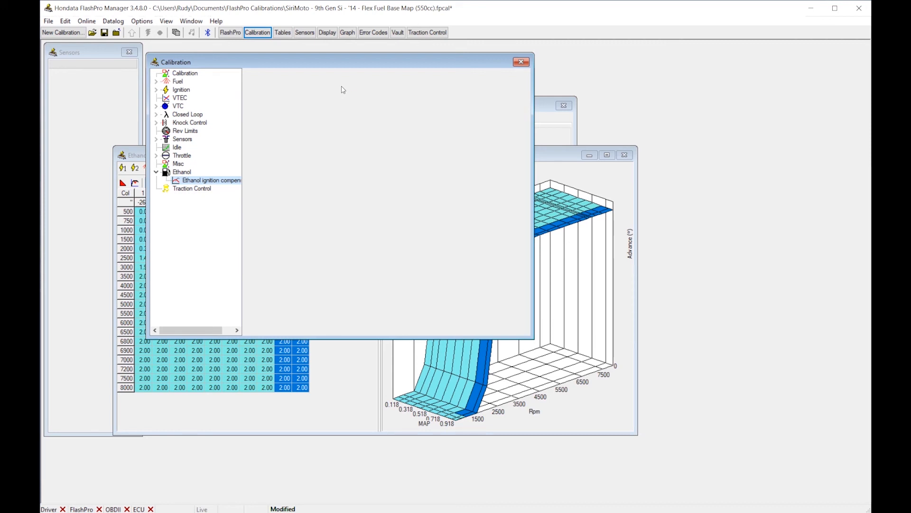